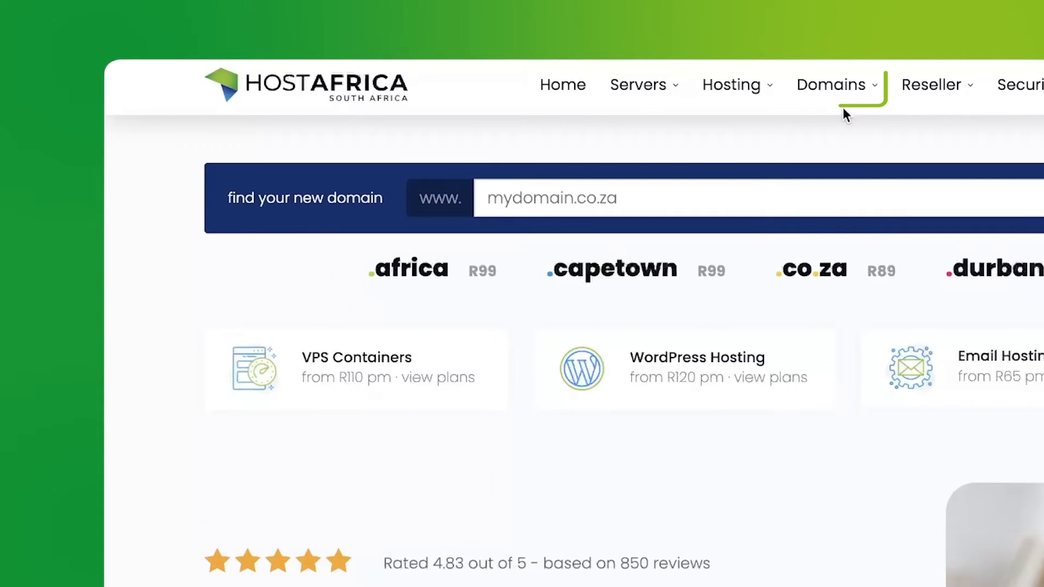
Reach the WHOIS Lookup tool from the Domains menu.
click(831, 85)
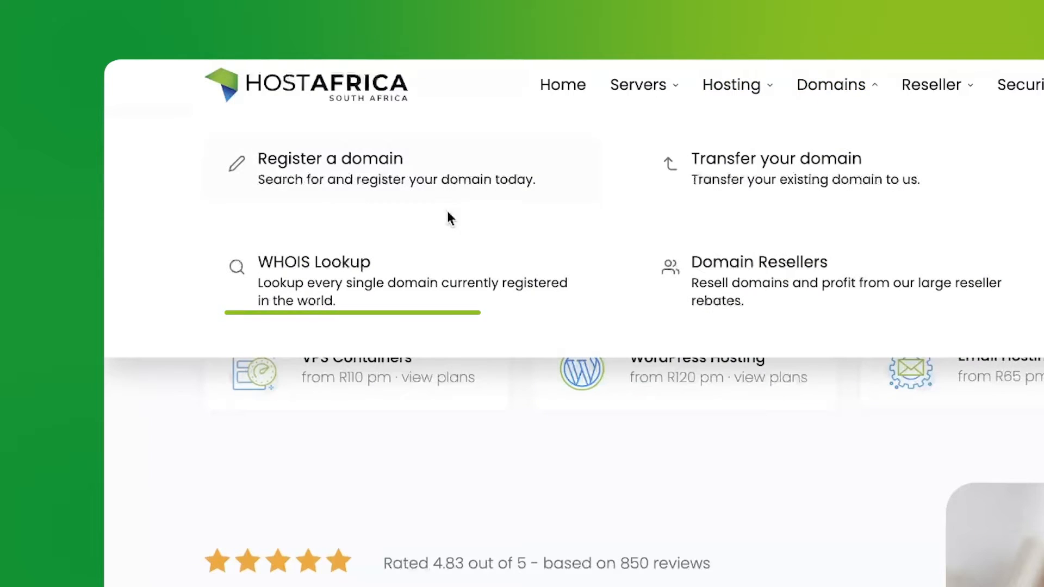
click(314, 262)
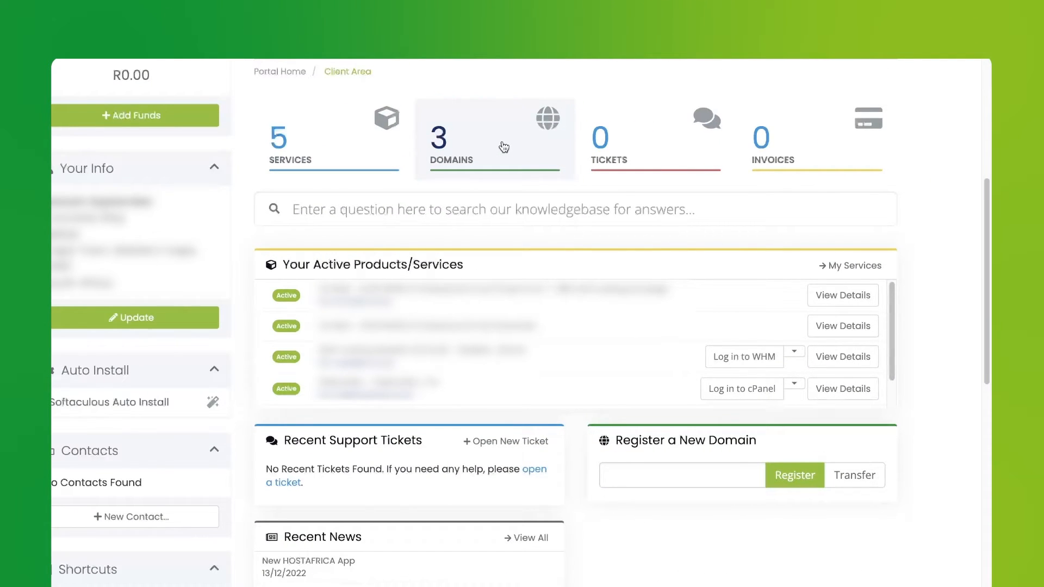
Go to My Domains and manage the second domain in the list.
click(494, 138)
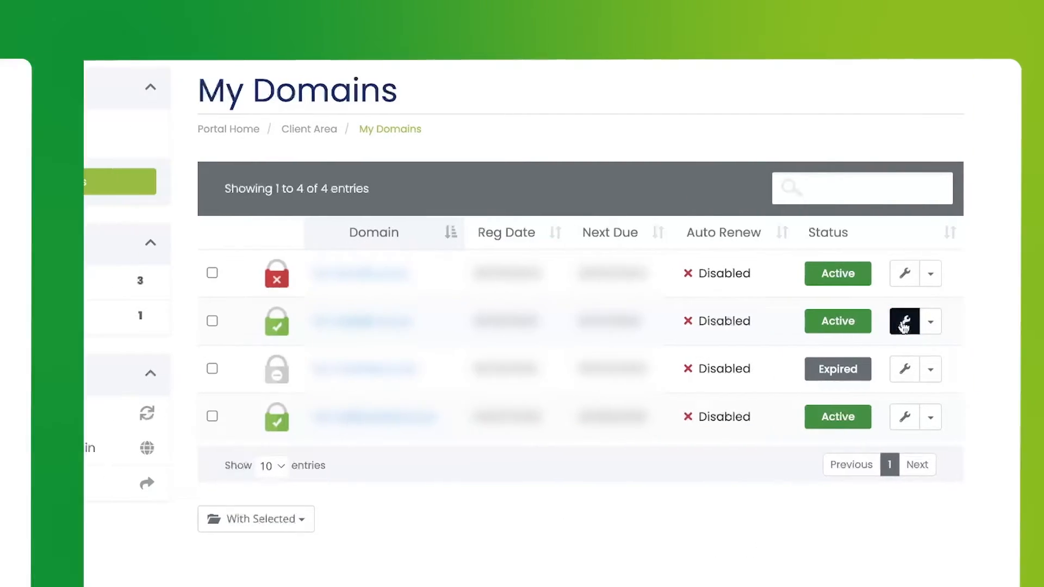
click(902, 321)
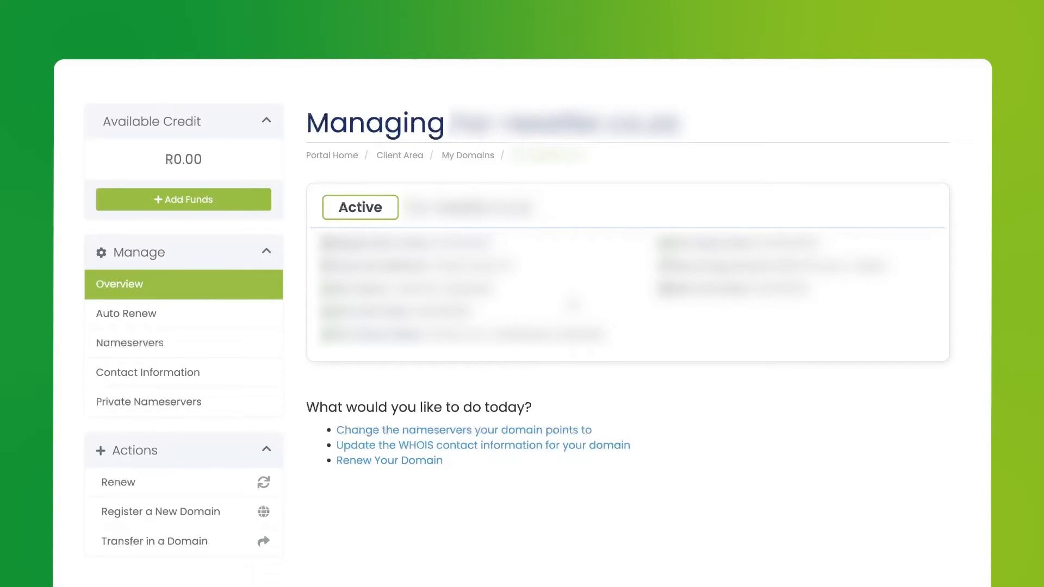
mouse_move(419, 386)
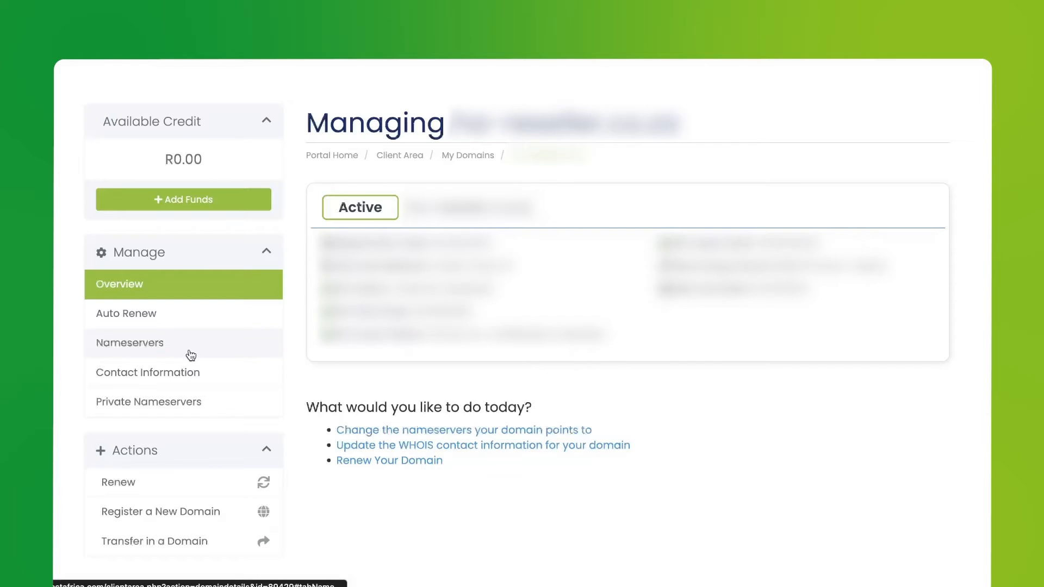
View the domain's nameservers, ns1.host-ww.net and ns2.host-ww.net, under Manage.
click(129, 342)
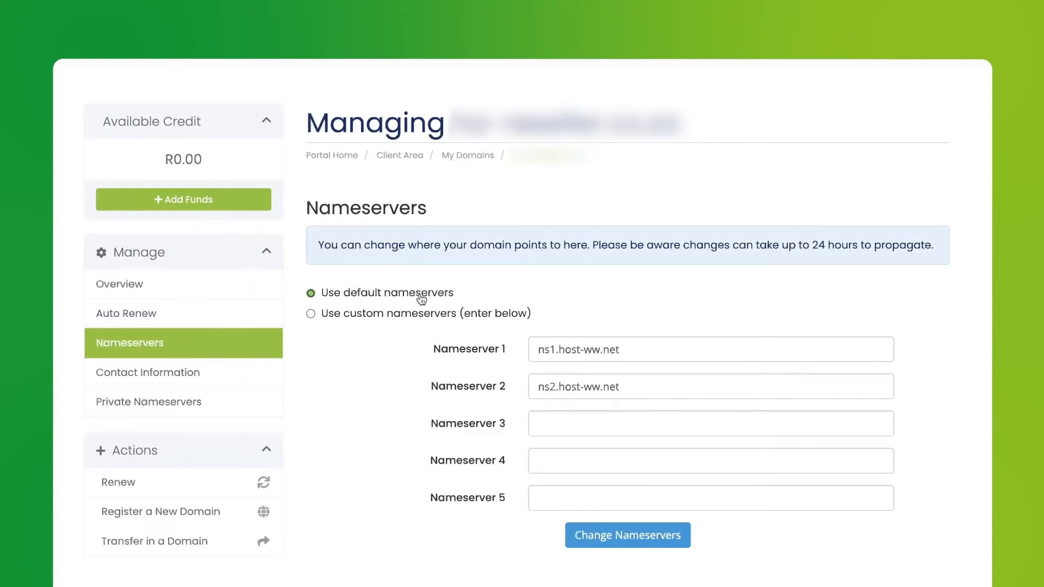
mouse_move(524, 374)
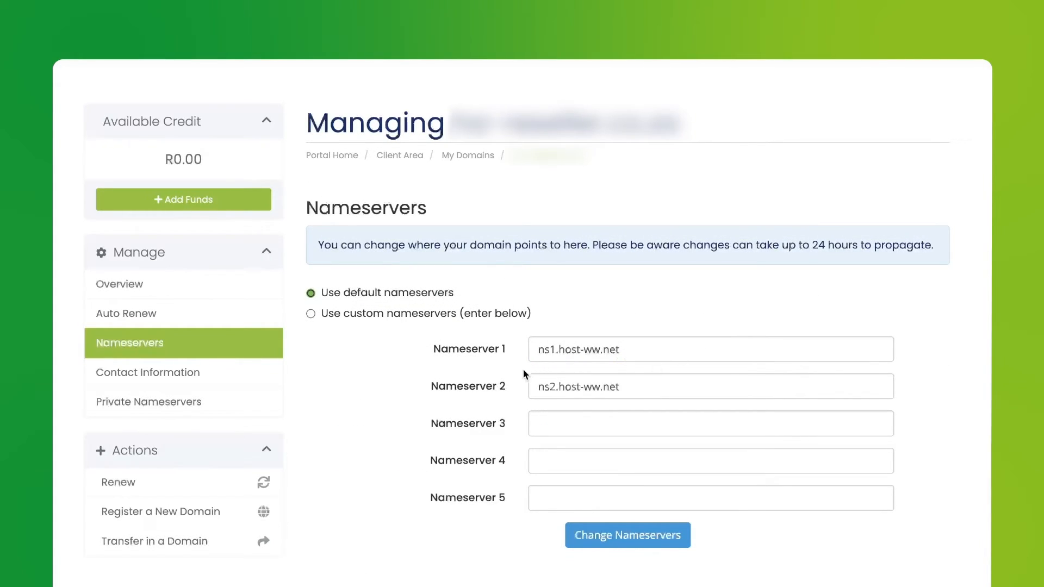
click(710, 349)
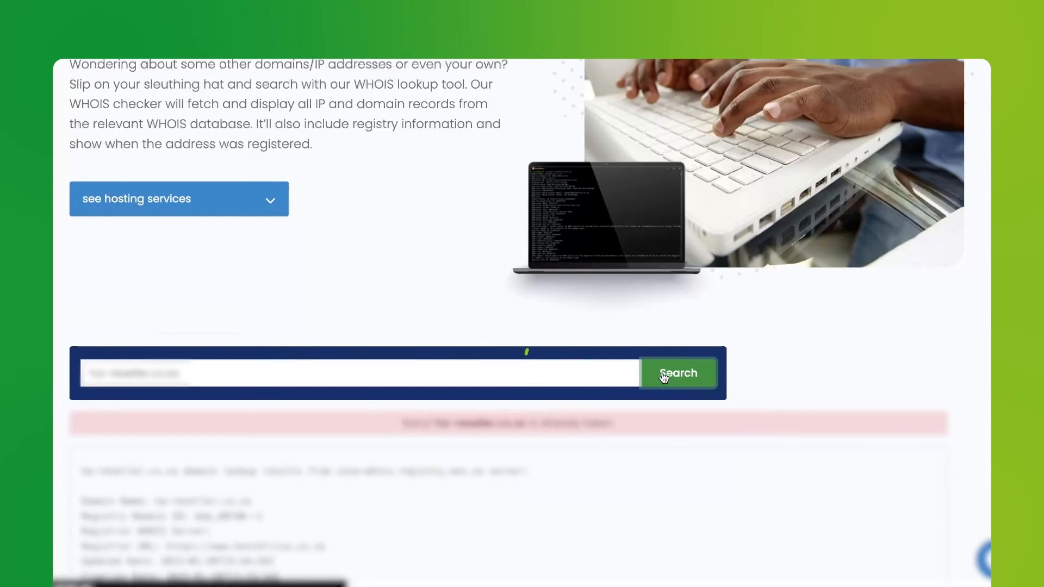
Scroll through the WHOIS registry record returned for the domain.
scroll(down, 3)
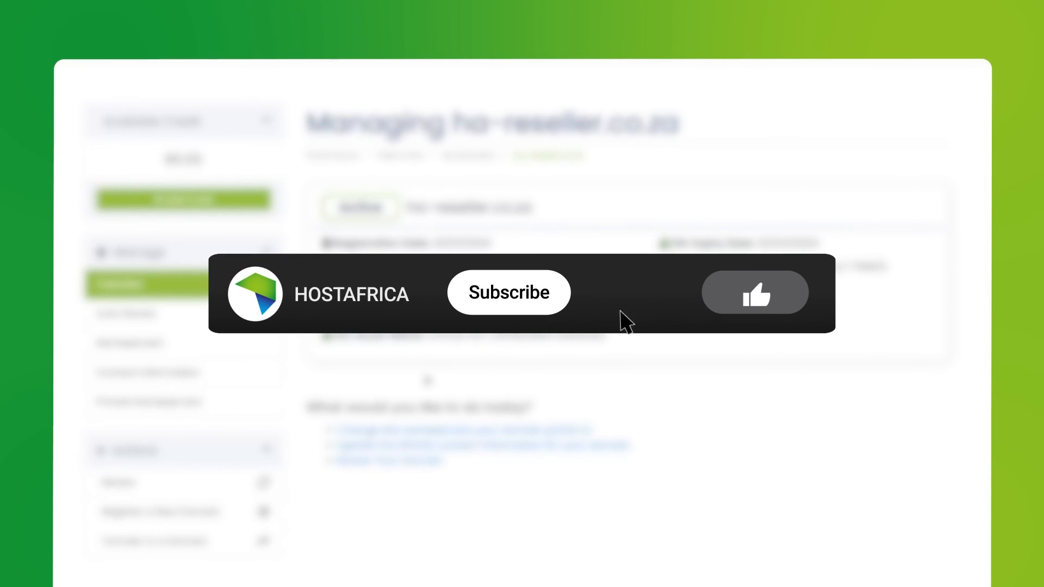
click(508, 293)
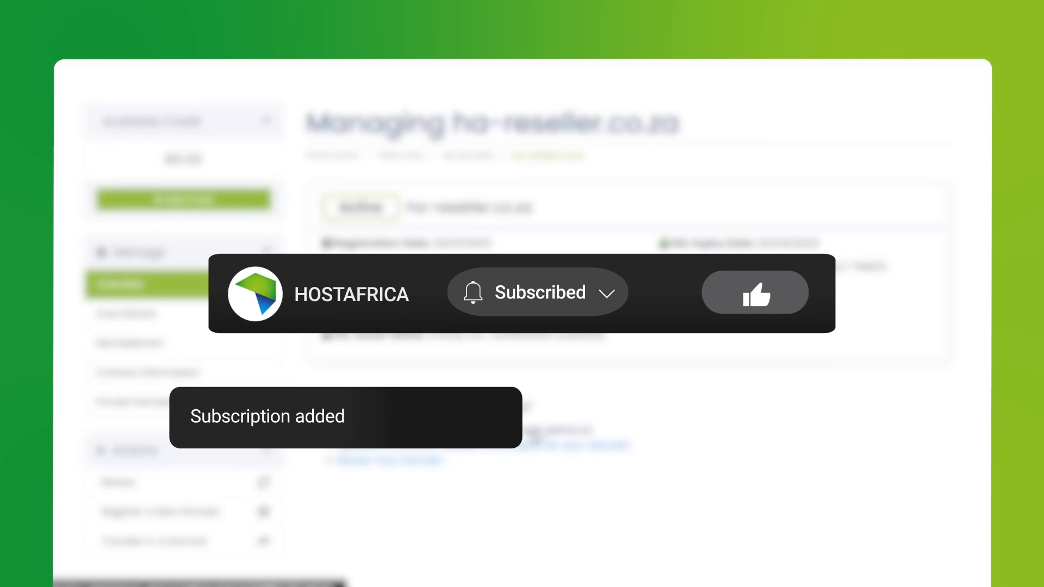